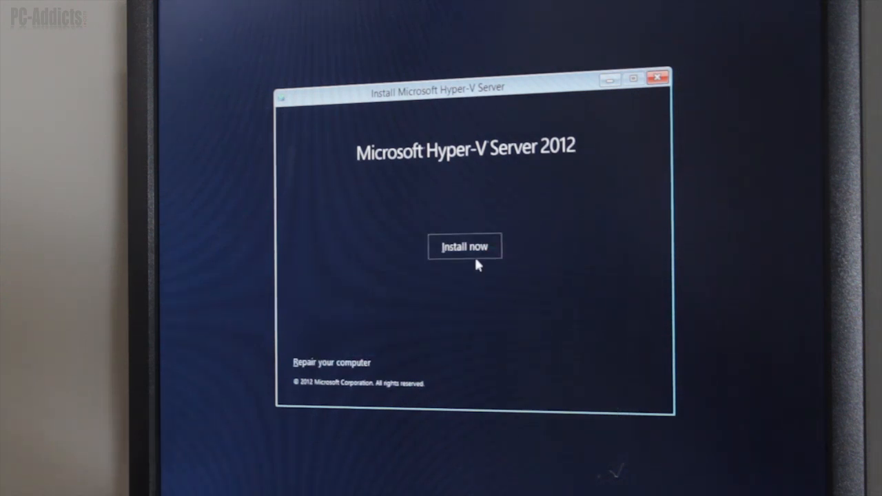
# - Begin the Hyper-V Server 2012 installation with Install now
pyautogui.click(464, 246)
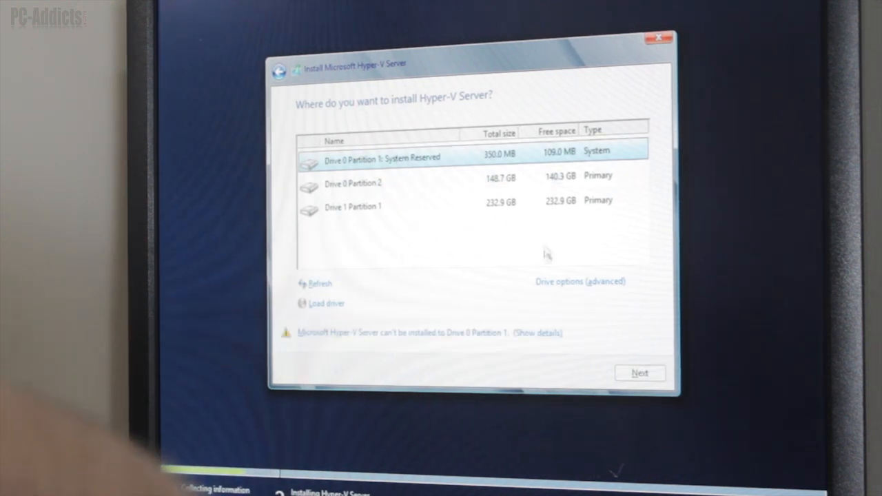
# - Delete the 350 MB system reserved partition and the partition on the 232.9 GB drive
pyautogui.click(581, 281)
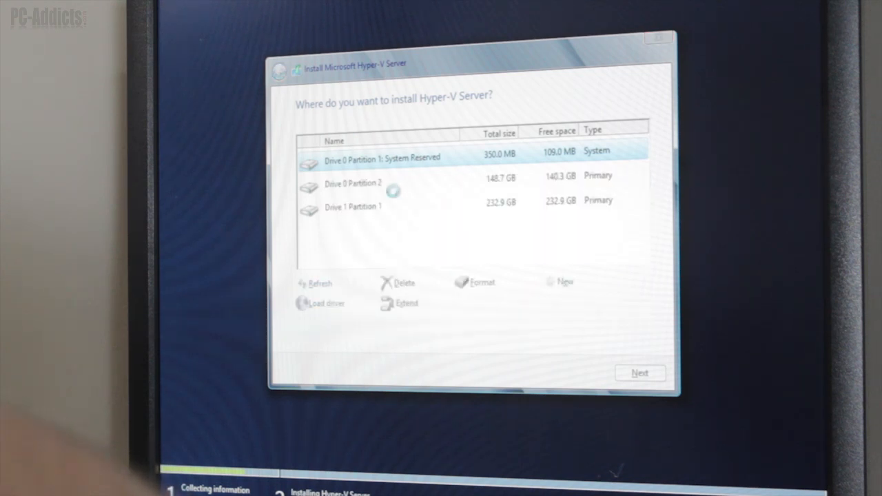
pyautogui.click(405, 283)
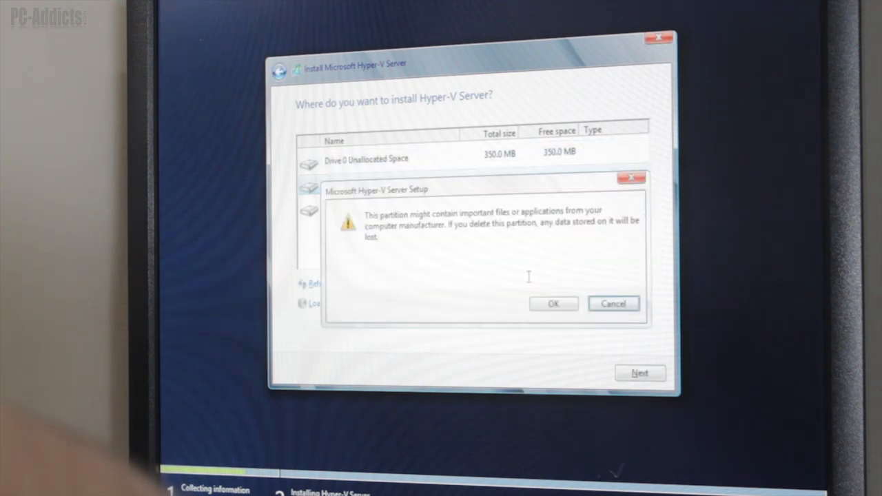
pyautogui.click(553, 305)
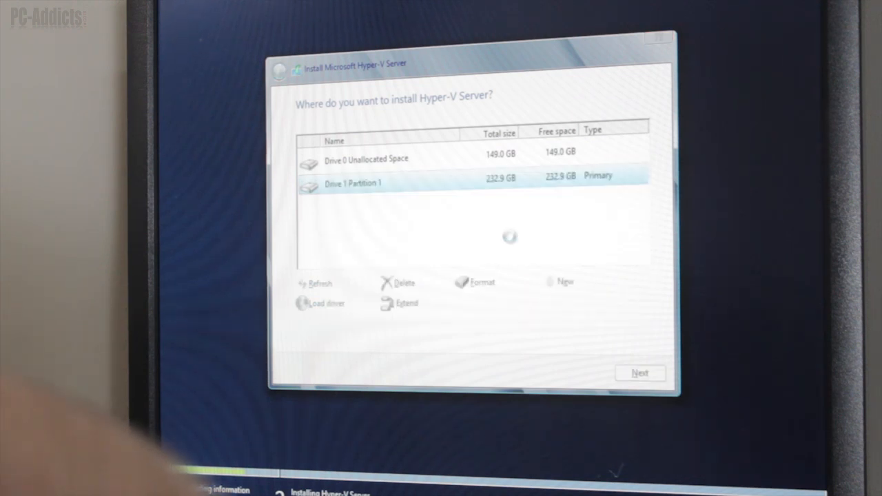
pyautogui.click(405, 282)
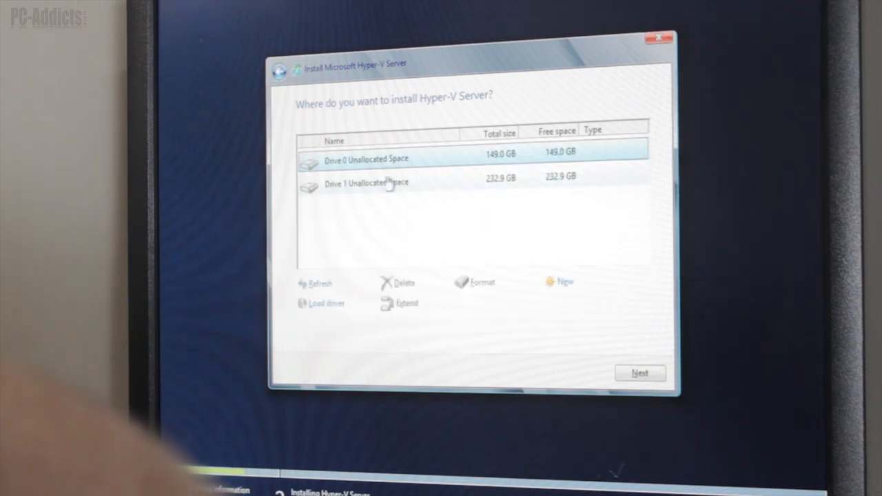
# - Create a new partition on the 232.9 GB drive and install onto the 149 GB unallocated drive
pyautogui.click(365, 182)
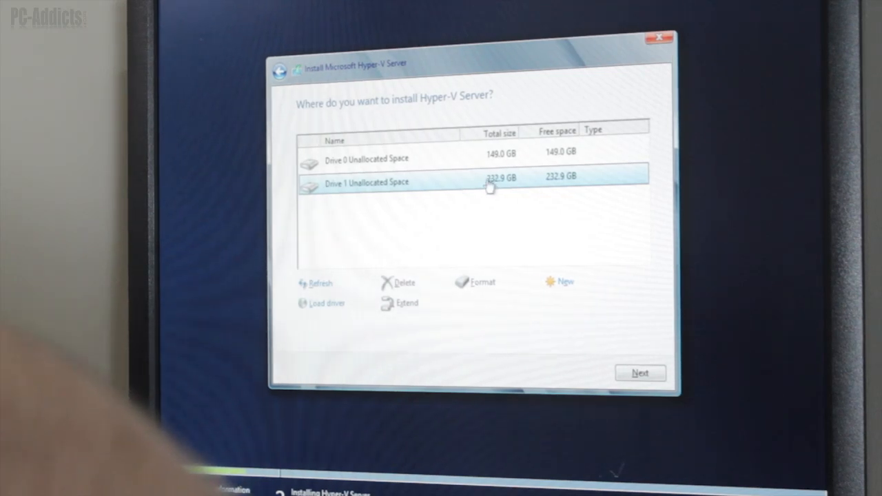
pyautogui.moveTo(560, 286)
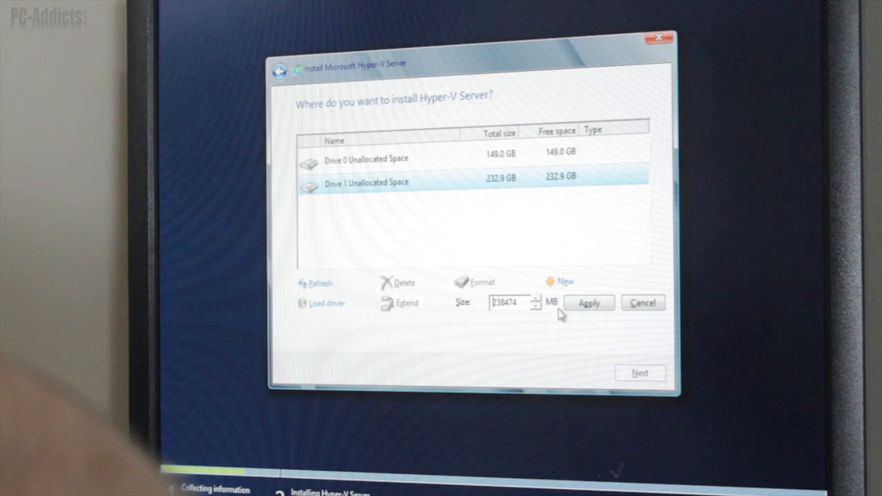
pyautogui.click(588, 303)
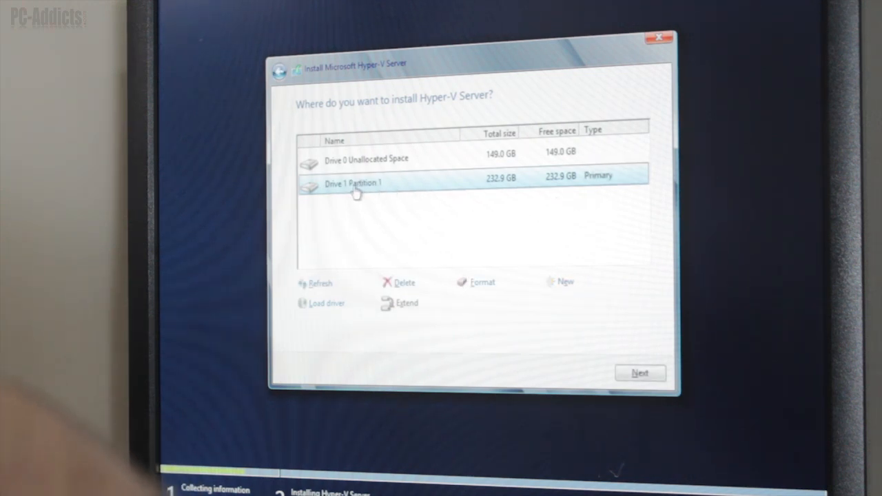
pyautogui.moveTo(398, 190)
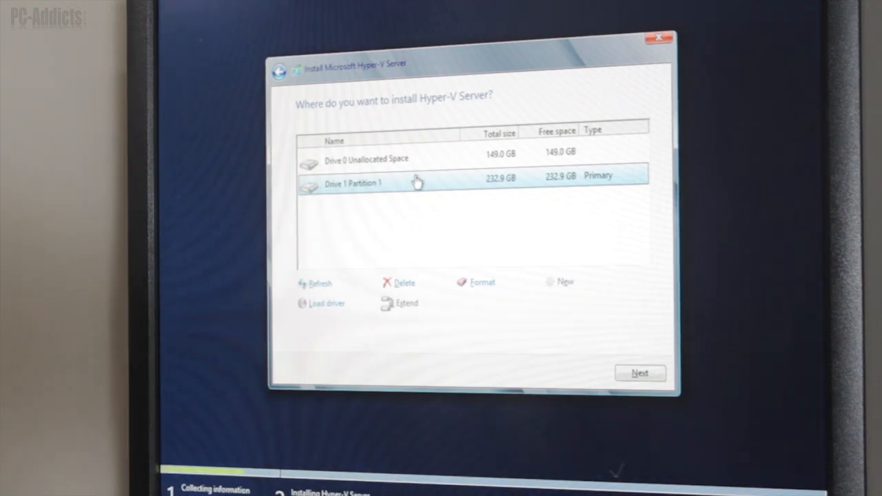
pyautogui.click(365, 160)
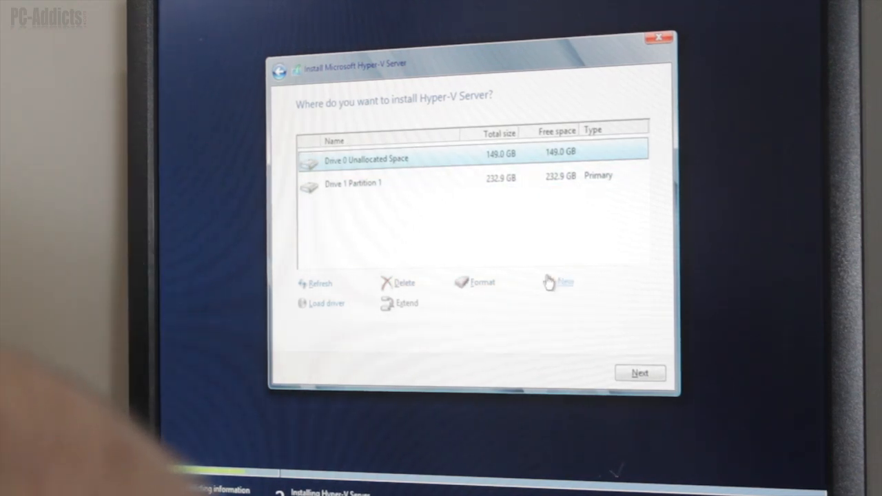
pyautogui.moveTo(639, 372)
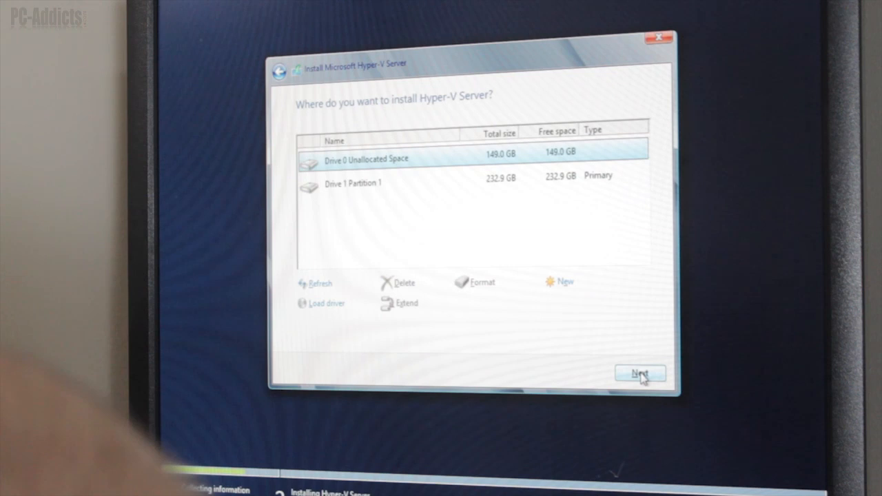
pyautogui.click(640, 372)
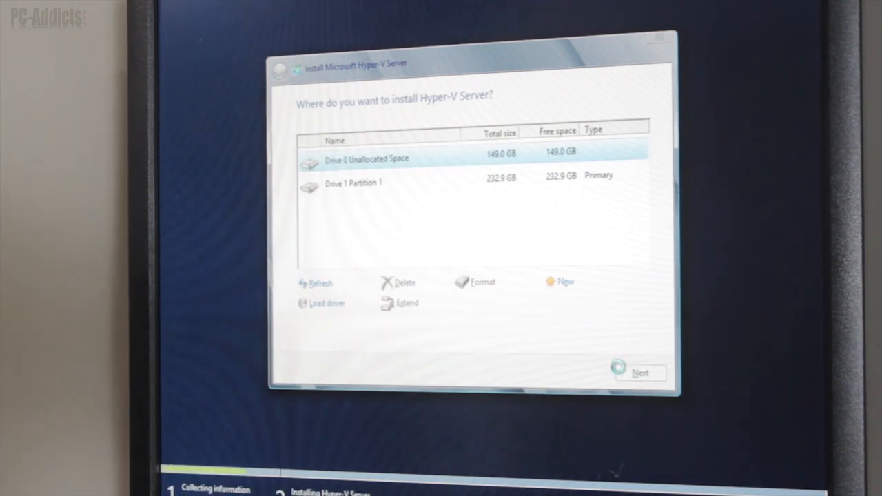
pyautogui.click(639, 372)
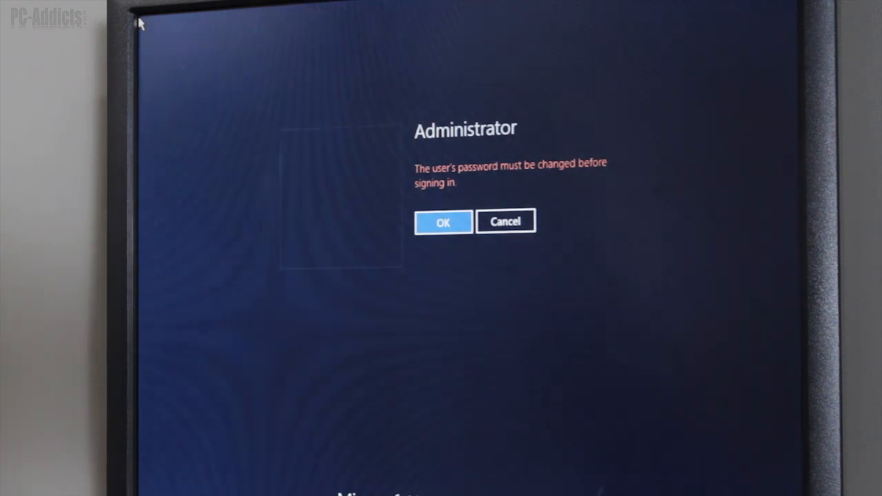
# - Set the new Administrator password, confirm it, and acknowledge the change
pyautogui.click(444, 222)
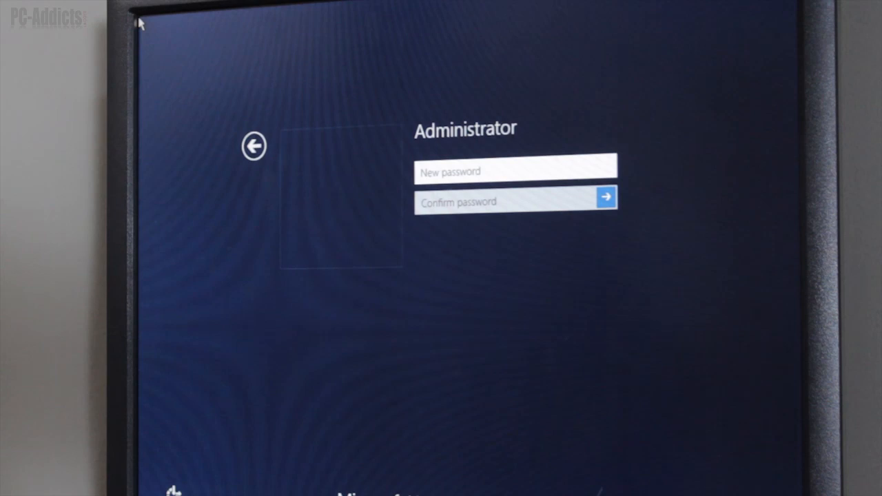
pyautogui.write('password')
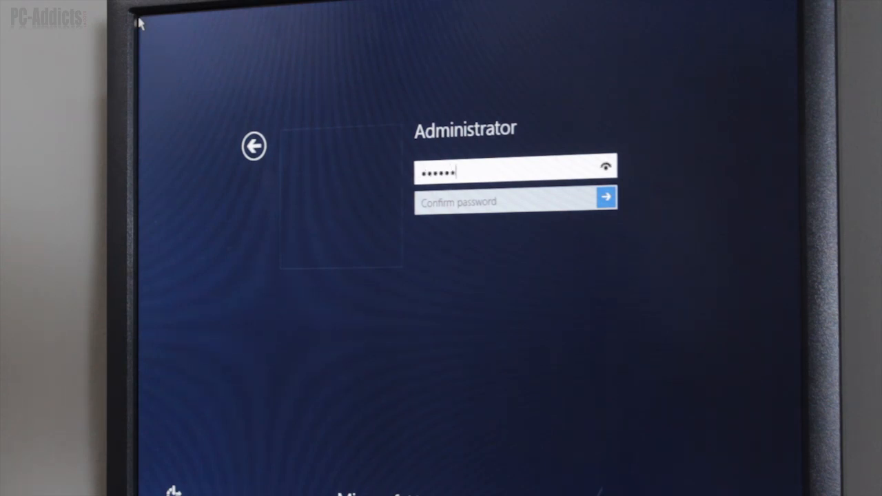
pyautogui.write('•••••')
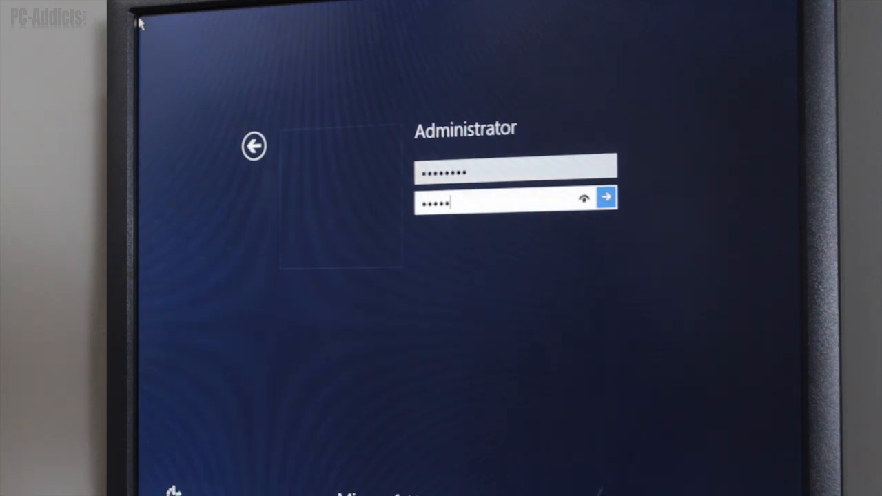
pyautogui.click(606, 197)
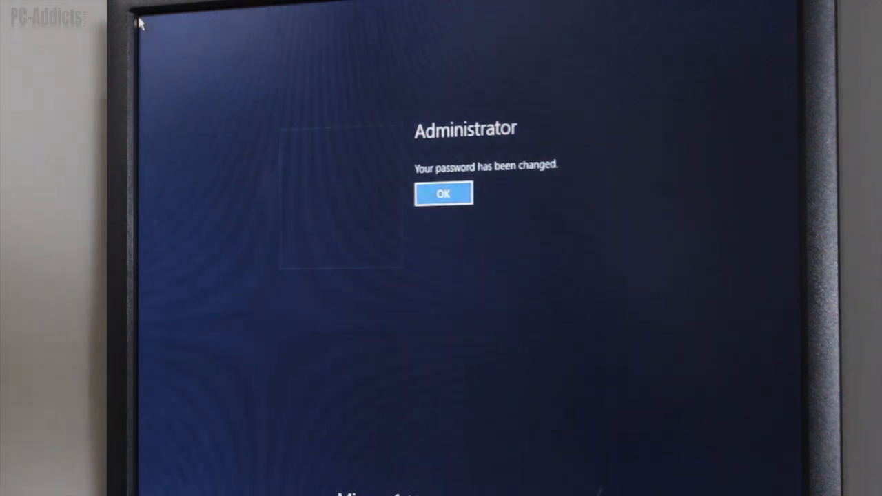
pyautogui.click(444, 193)
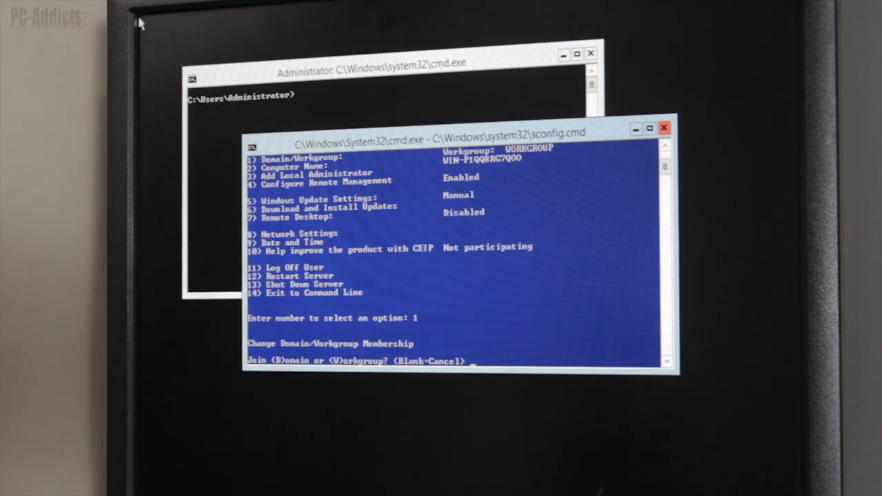
# - Join workgroup CBT and enter the new computer name VMSERVER1
pyautogui.write('w')
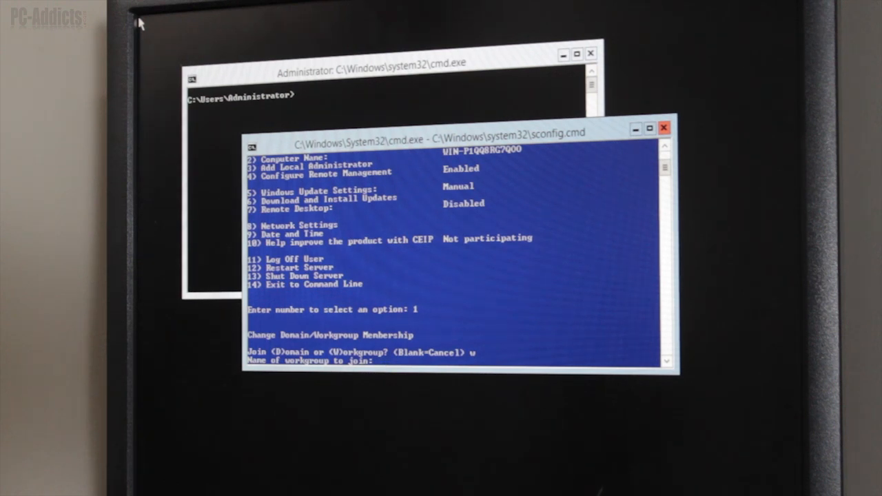
pyautogui.write('CBT')
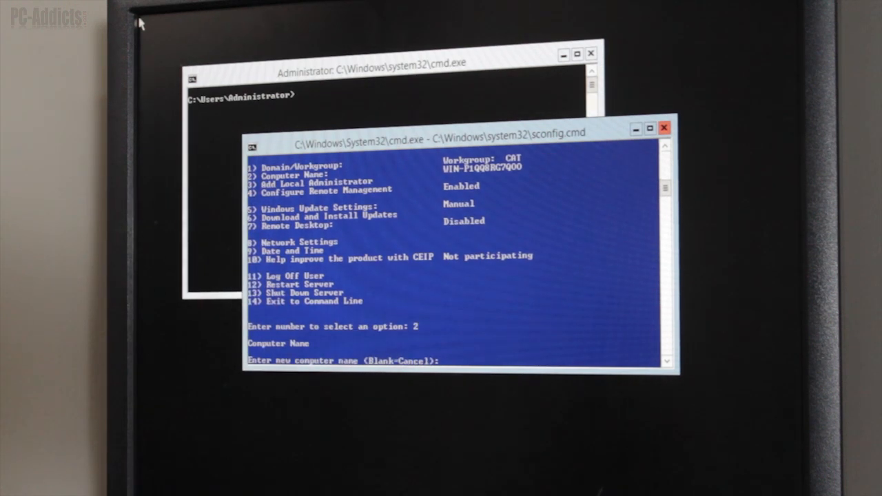
pyautogui.write('VMS')
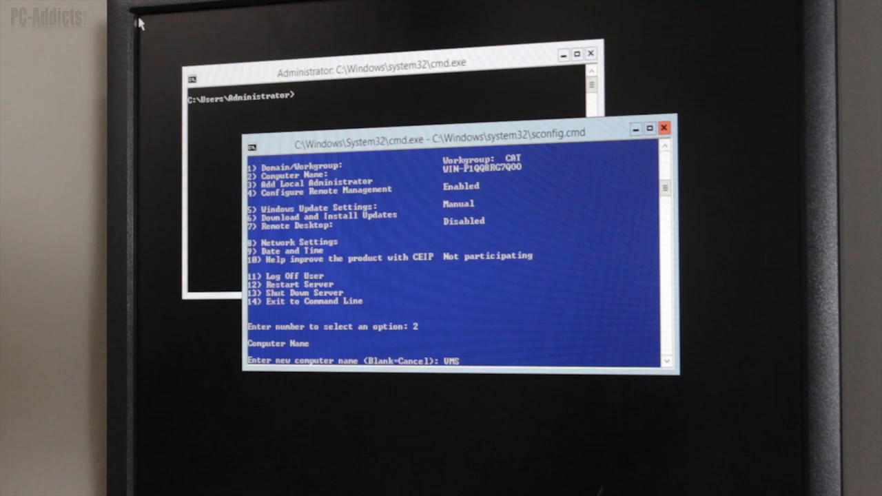
pyautogui.write('ERVER1')
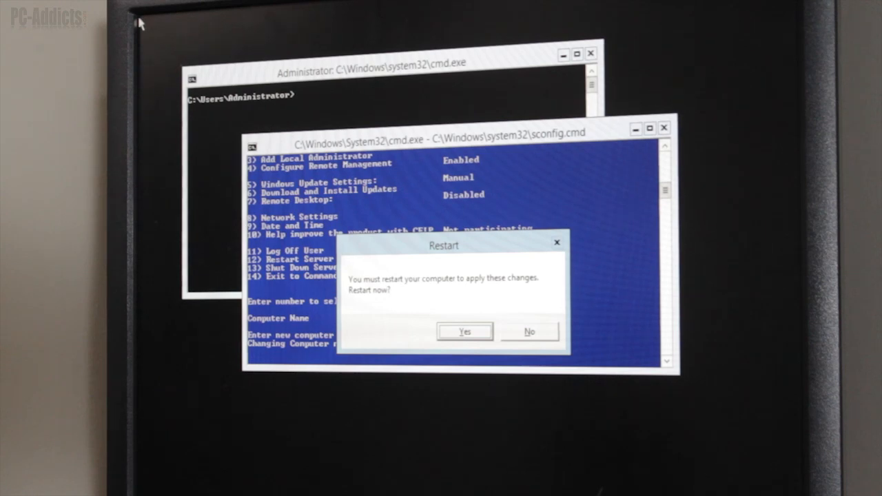
# - Restart to apply the name change and sign back in as Administrator
pyautogui.click(529, 331)
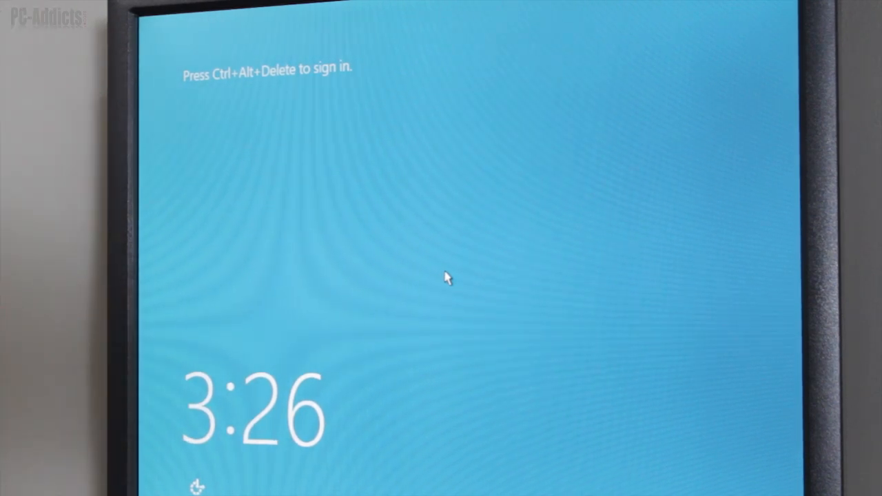
pyautogui.press('ctrl+alt+delete')
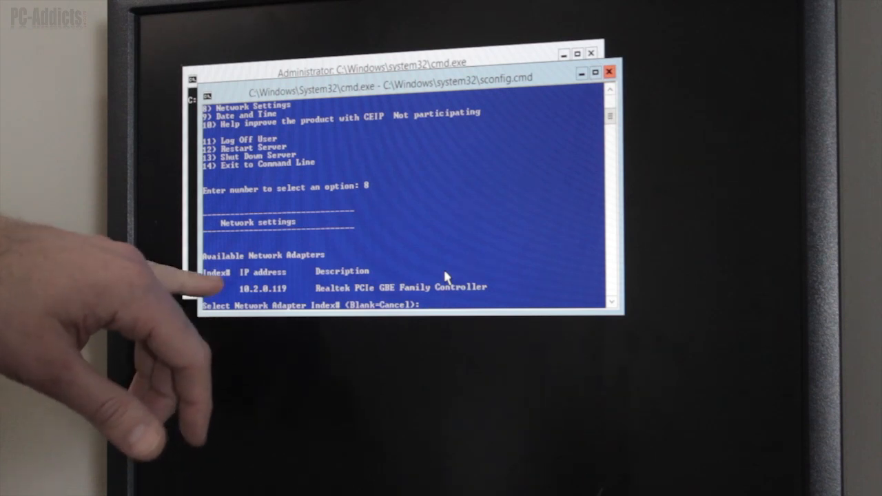
# - Give adapter 11 static IP 10.2.0.15, subnet 255.255.255.0 and gateway 10.2.0.1
pyautogui.write('11')
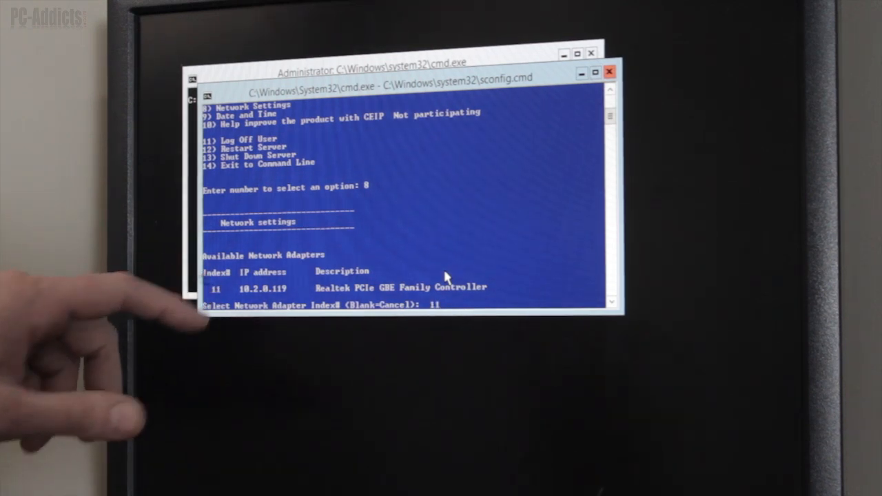
pyautogui.press('Return')
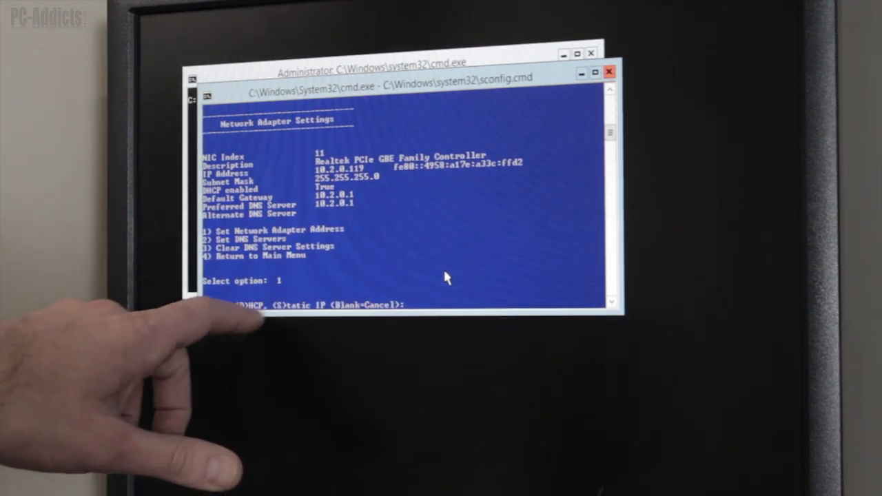
pyautogui.write('s')
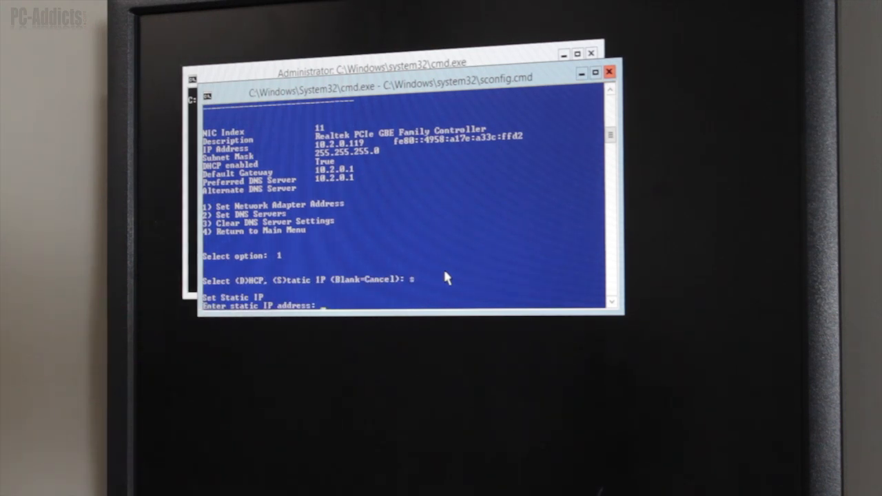
pyautogui.write('10.2.0.15')
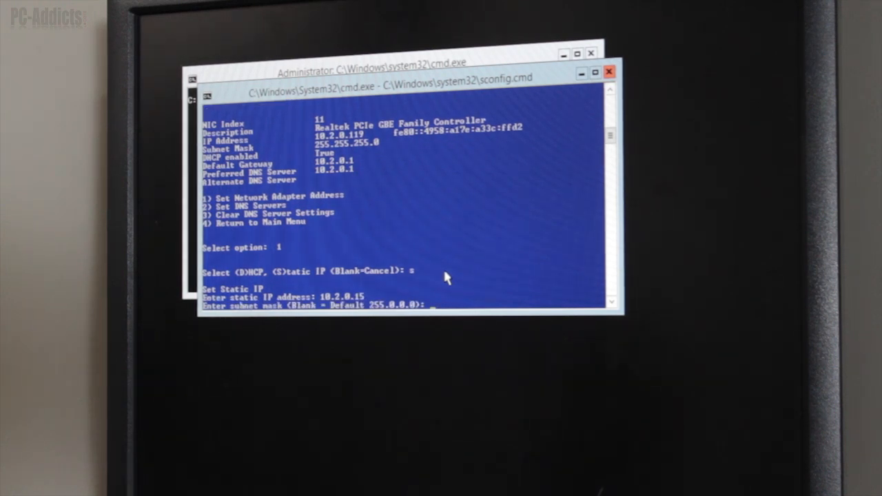
pyautogui.write('255.255.255.0')
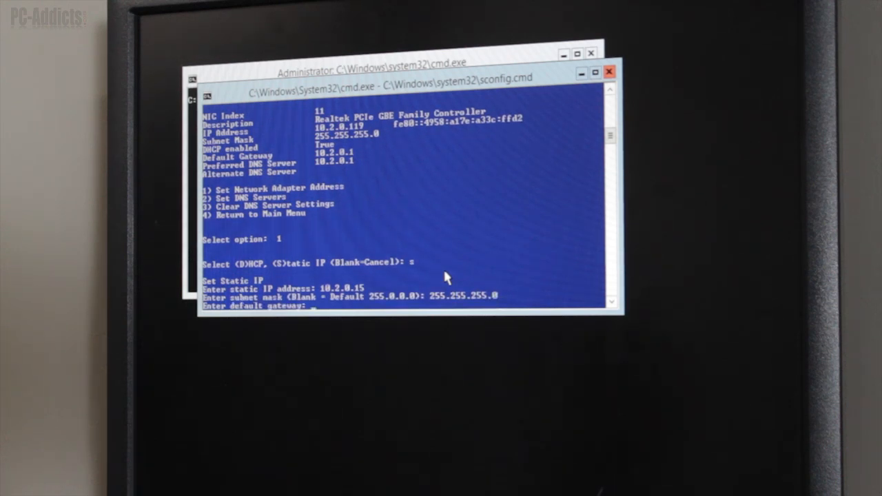
pyautogui.write('10.2')
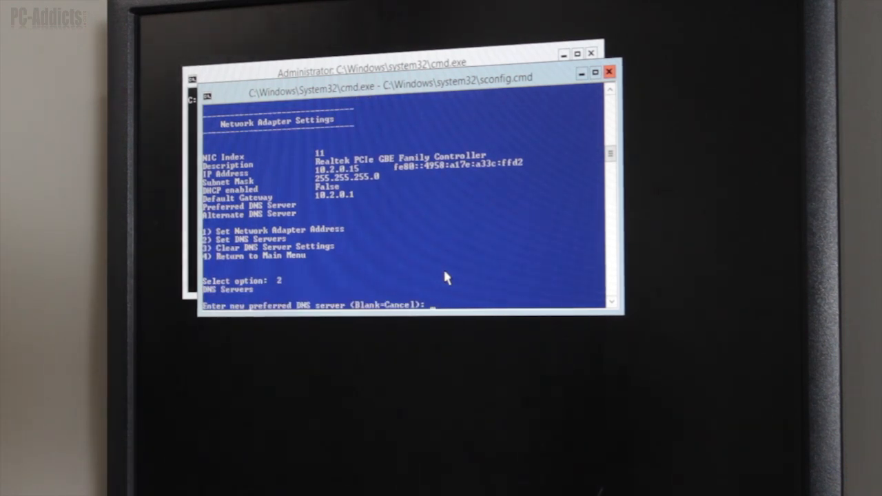
# - Set the preferred DNS server to 10.2.0.1 and enter the alternate DNS 8.8.8.x
pyautogui.write('10.2')
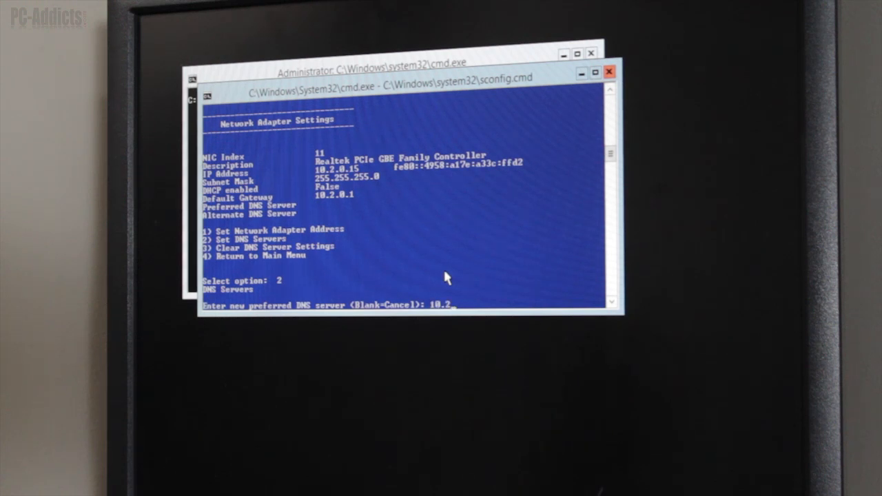
pyautogui.press('Return')
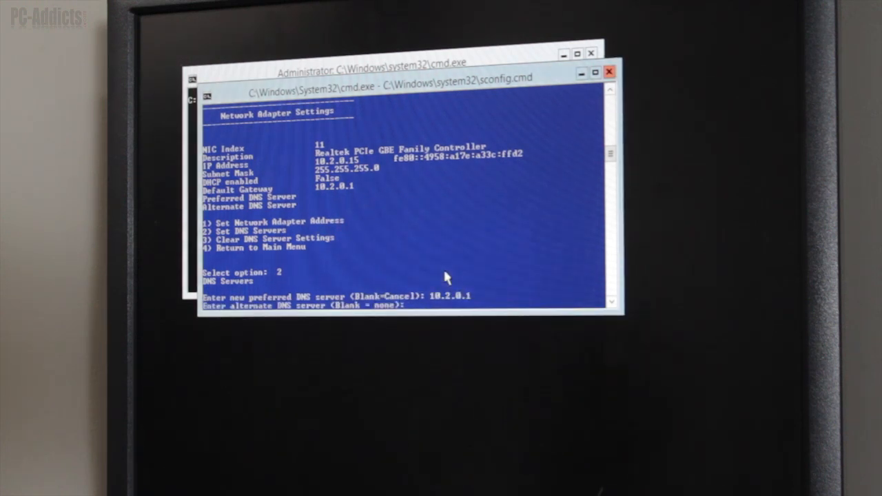
pyautogui.write('0')
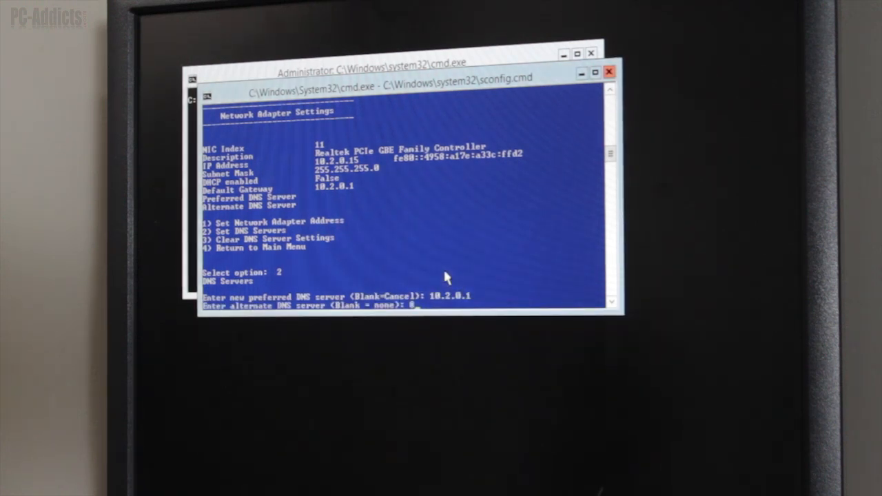
pyautogui.write('8.8.8')
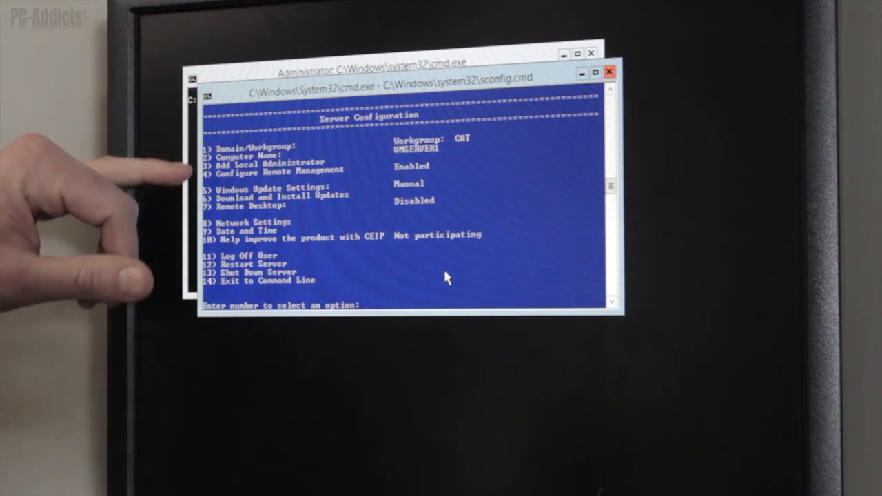
# - Set the time zone to (UTC-06:00) Central Time (US & Canada) via option 9
pyautogui.write('9')
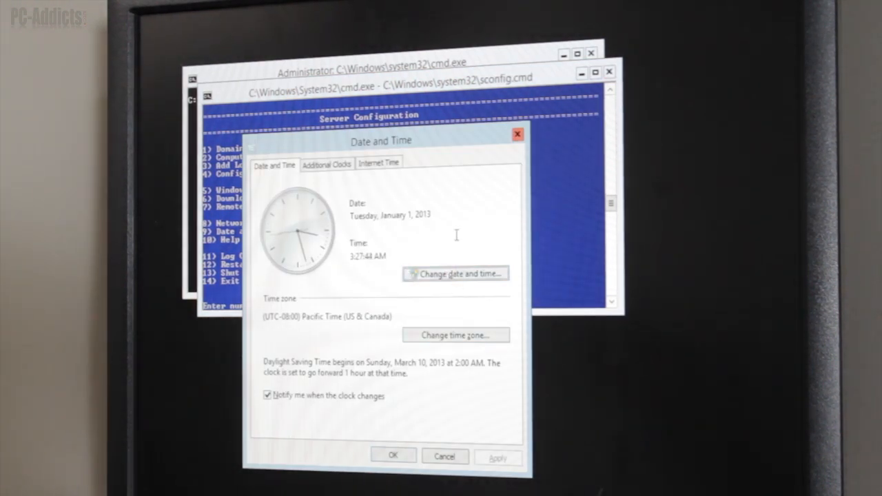
pyautogui.click(454, 335)
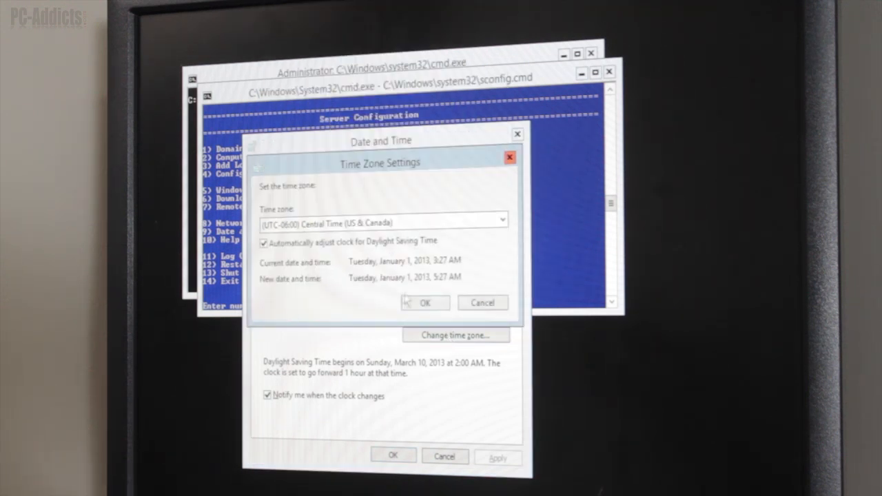
pyautogui.click(424, 303)
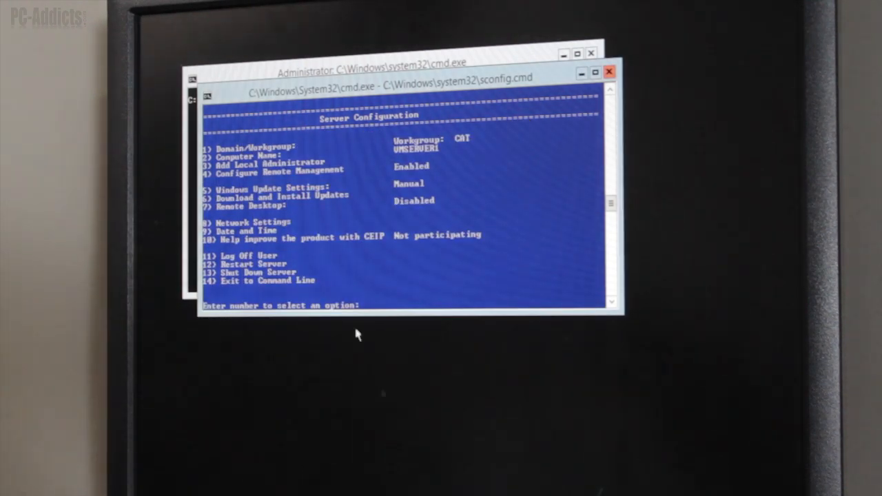
pyautogui.moveTo(403, 278)
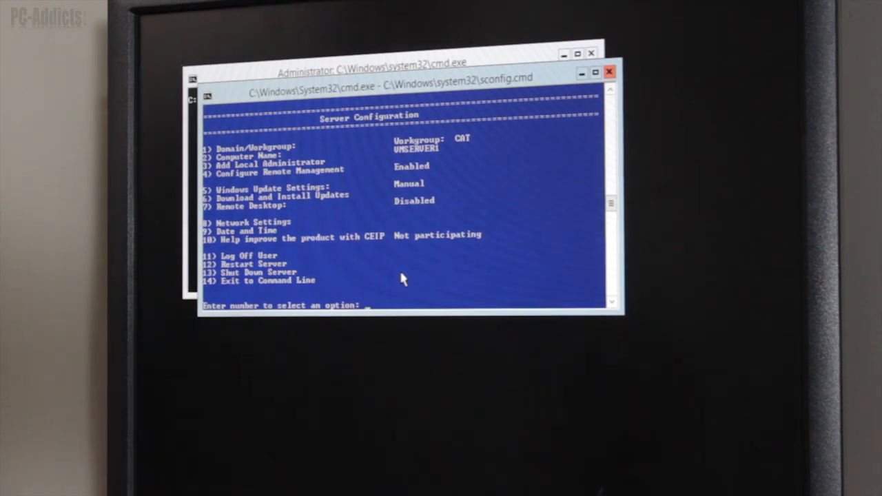
# - Add the account chris to the local Administrators group via option 3
pyautogui.write('3')
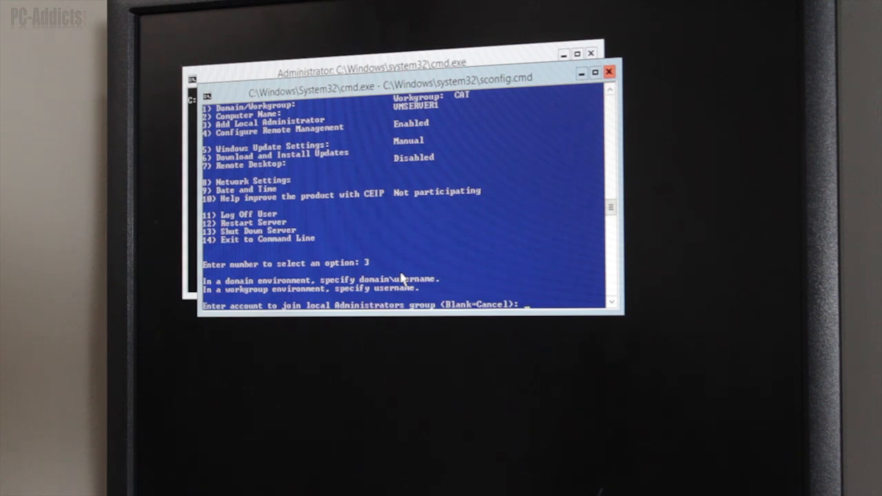
pyautogui.write('chris')
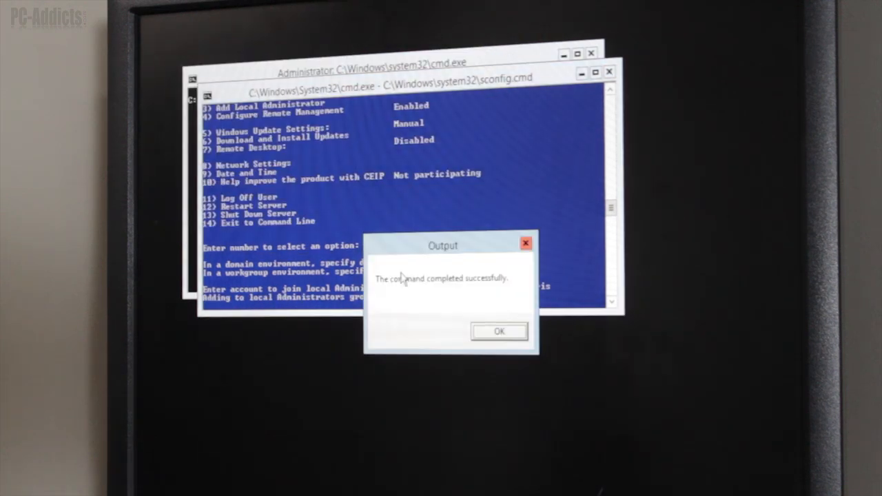
pyautogui.click(499, 331)
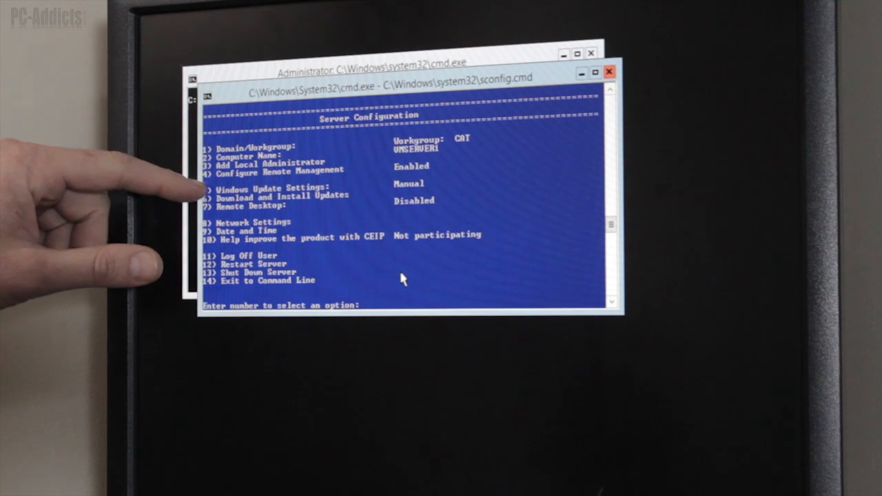
# - Enable Remote Management through option 4, choice 1
pyautogui.write('4')
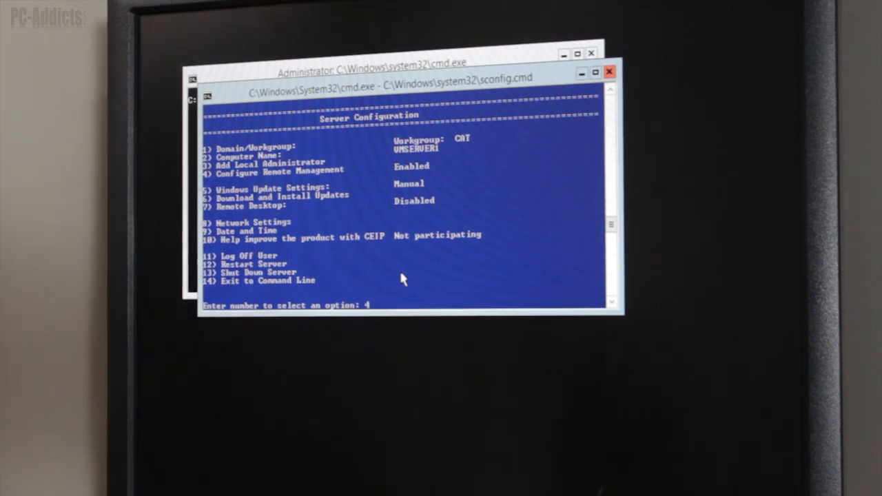
pyautogui.press('Return')
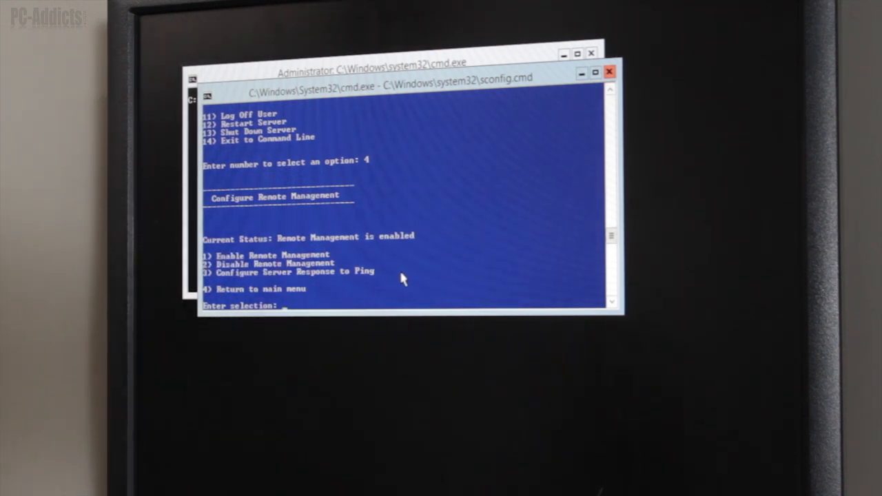
pyautogui.write('1')
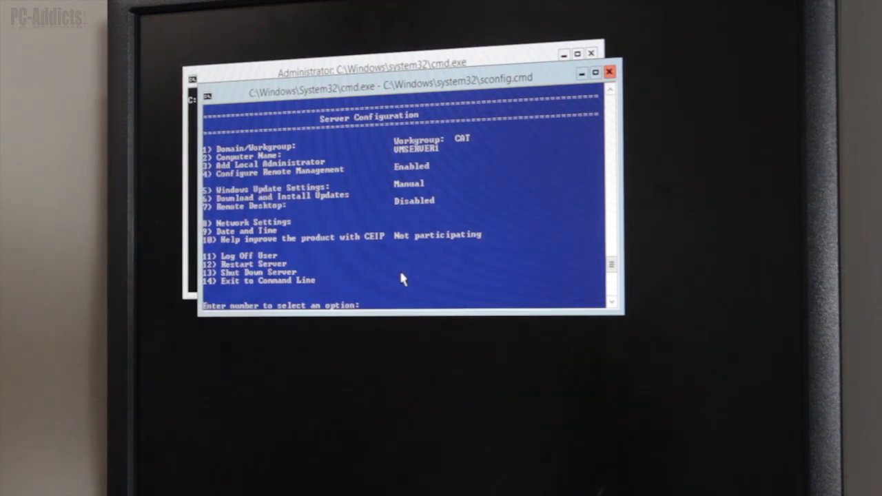
# - Switch Windows Update to Automatic via option 5 and acknowledge the confirmation
pyautogui.write('5')
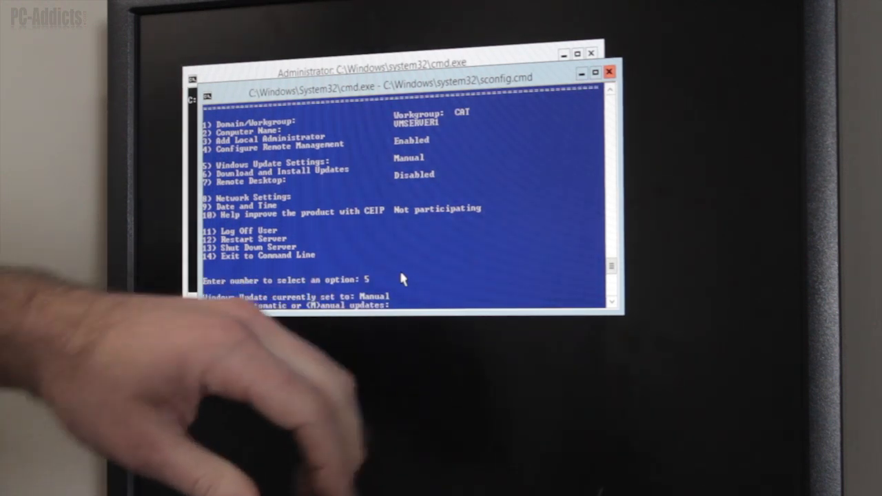
pyautogui.write('a')
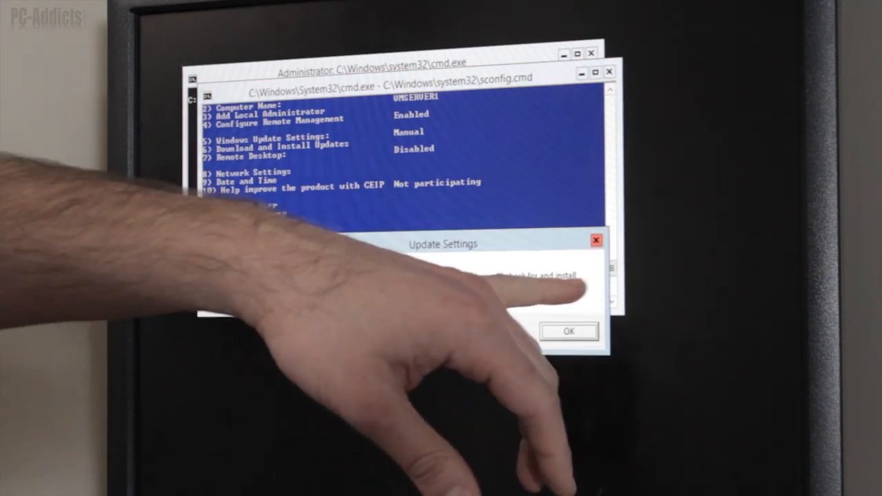
pyautogui.click(568, 331)
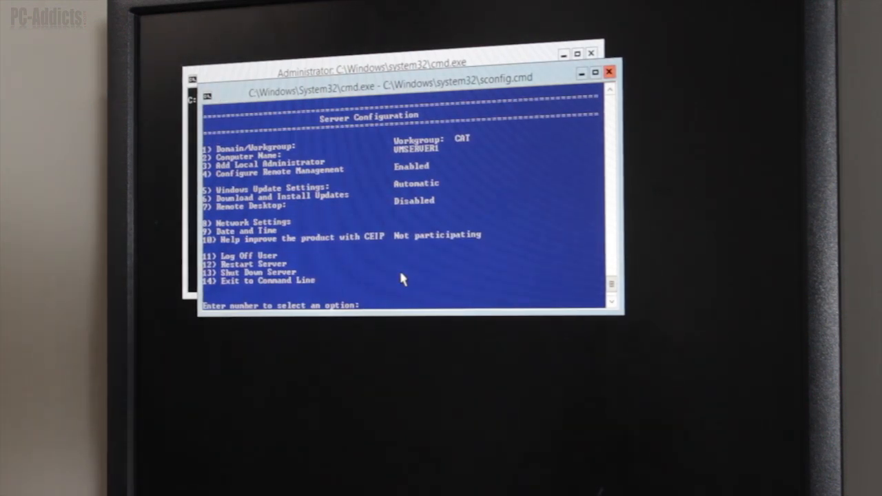
# - Choose option 6 (Download and Install Updates) and answer A to search for all updates
pyautogui.write('6')
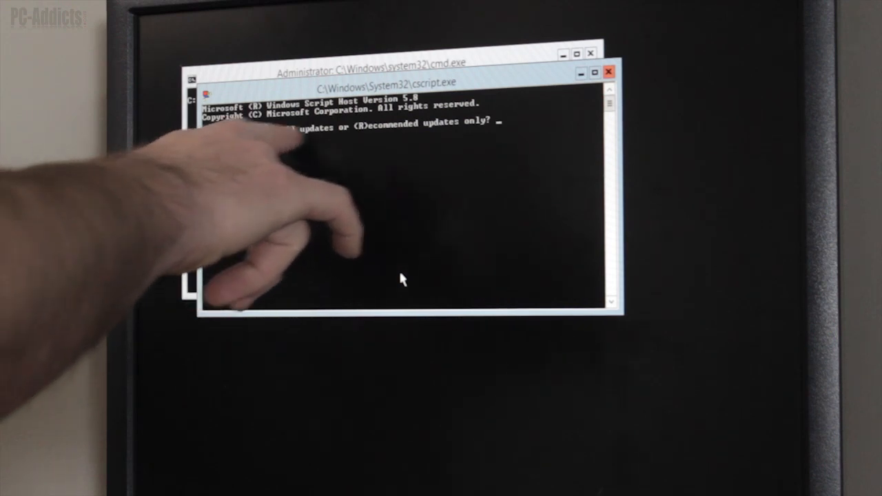
pyautogui.write('a')
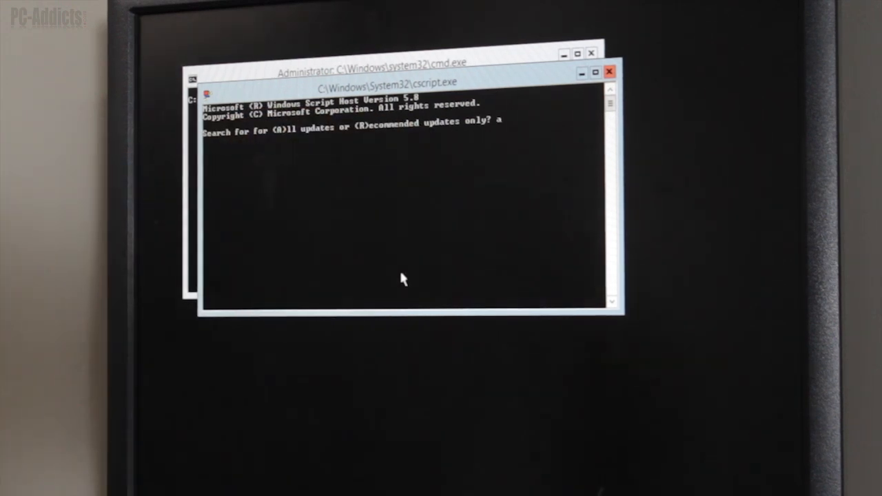